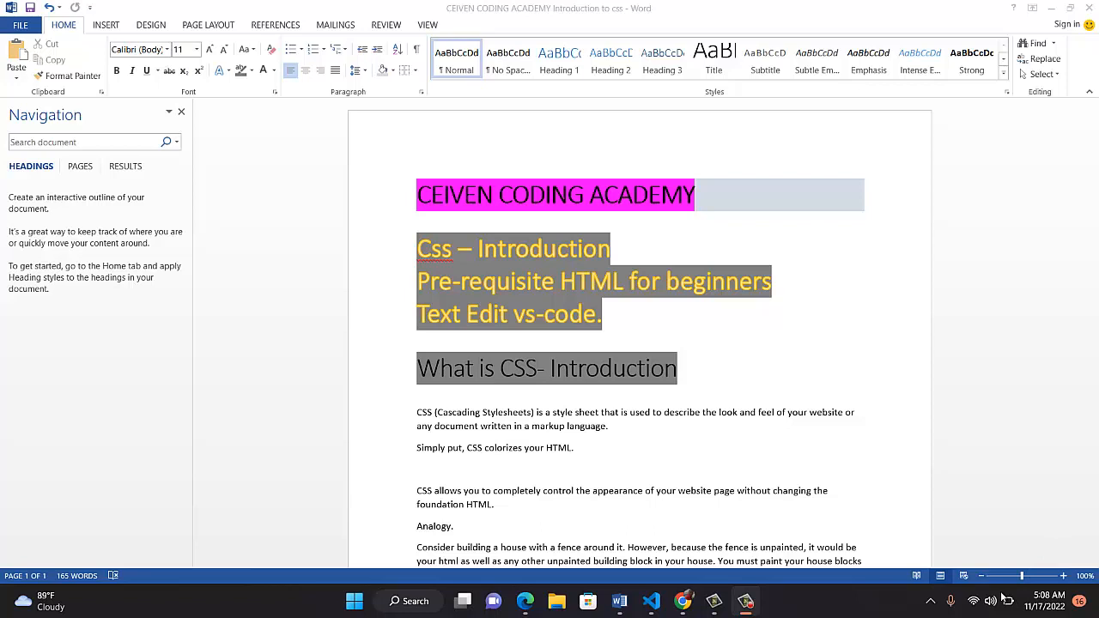
mouse_move(923, 583)
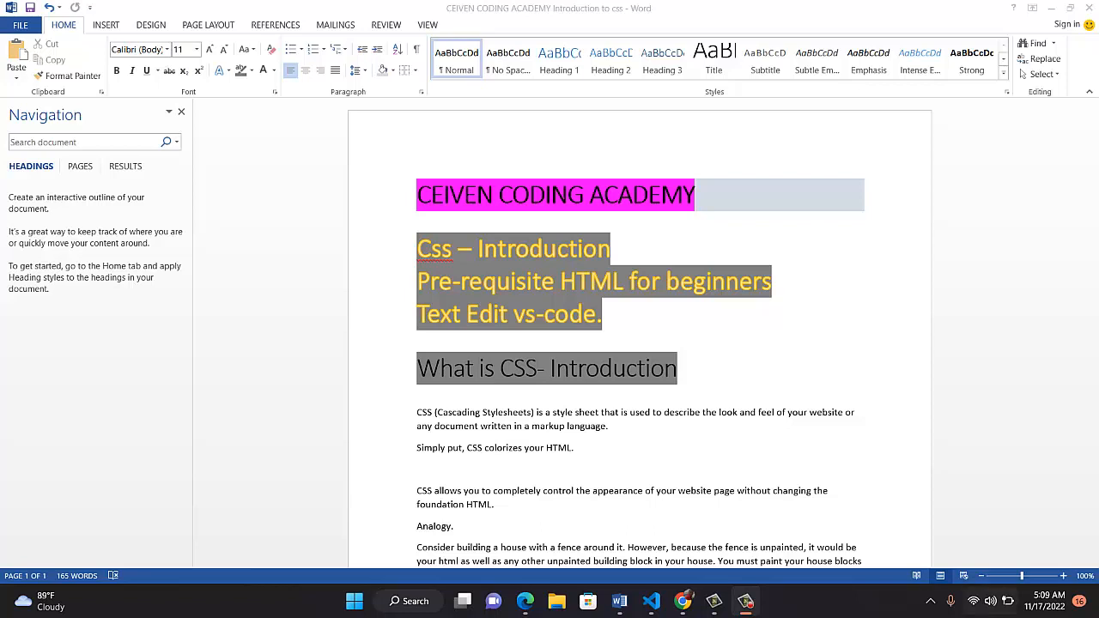
mouse_move(1095, 467)
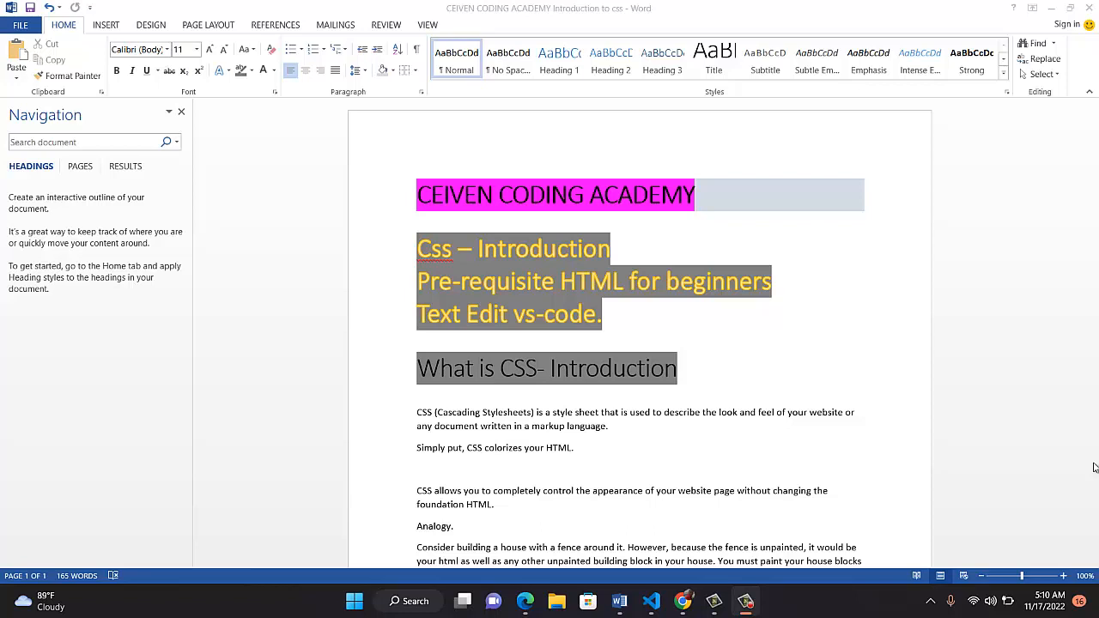
mouse_move(1081, 436)
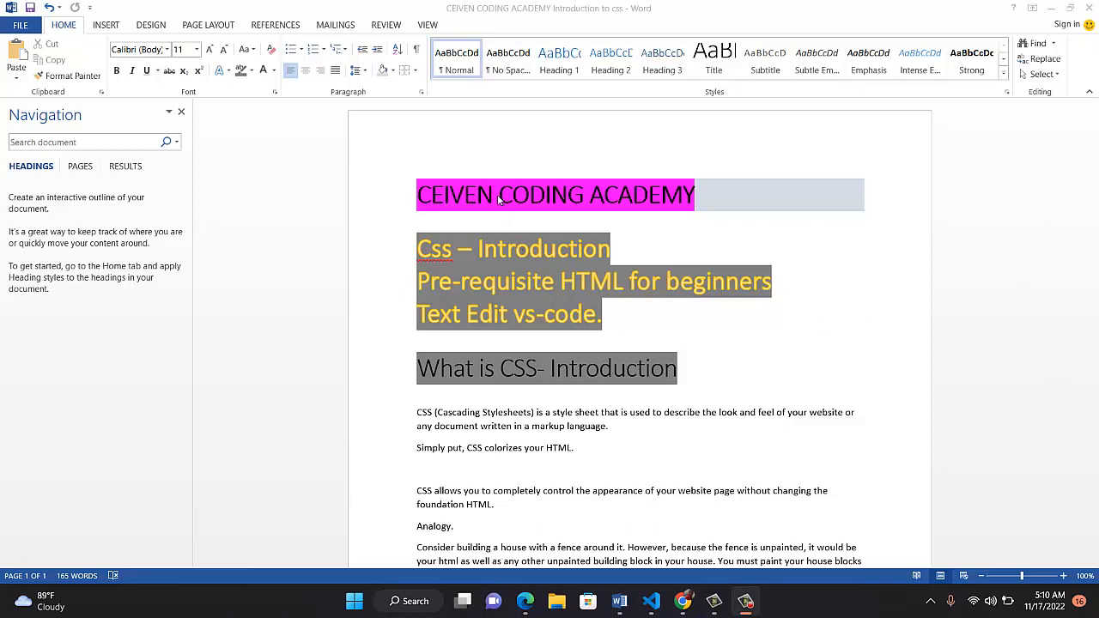
mouse_move(649, 408)
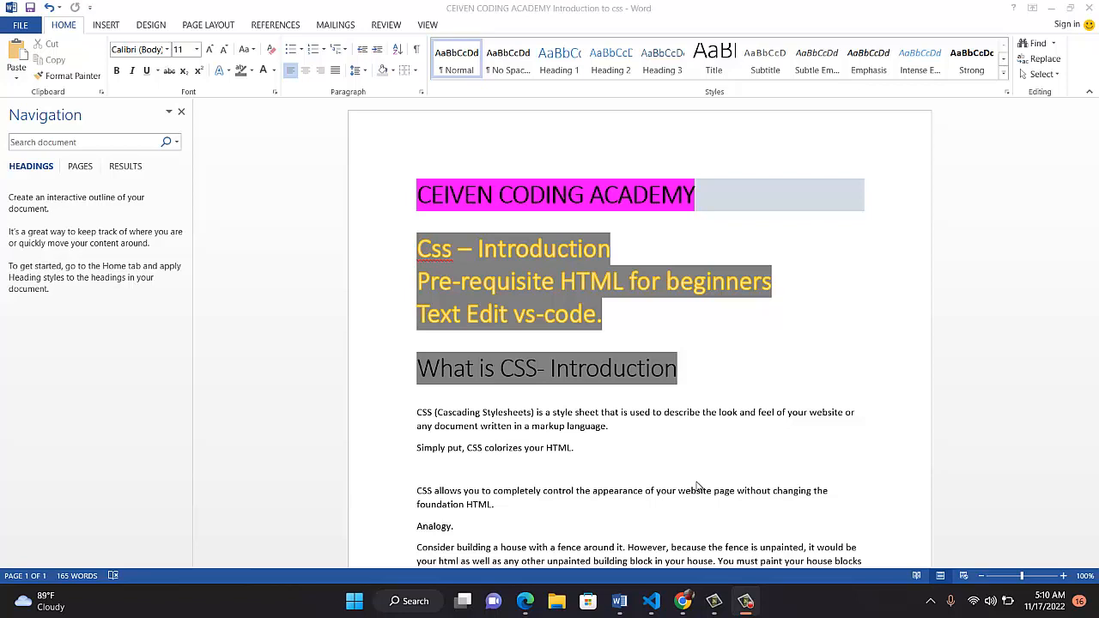
mouse_move(1089, 409)
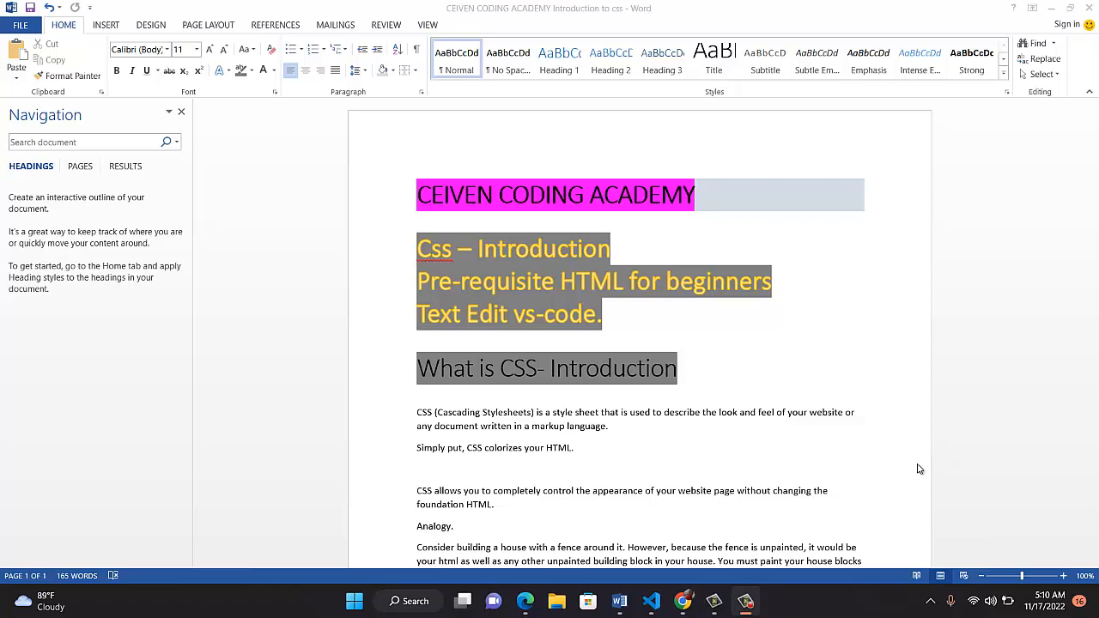
mouse_move(622, 530)
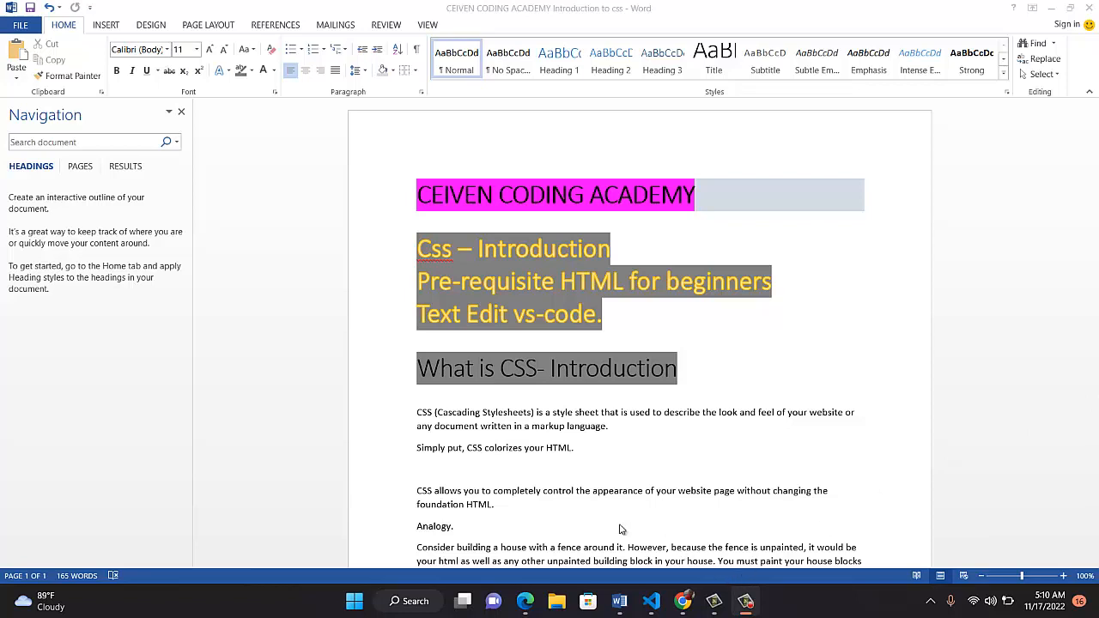
mouse_move(730, 507)
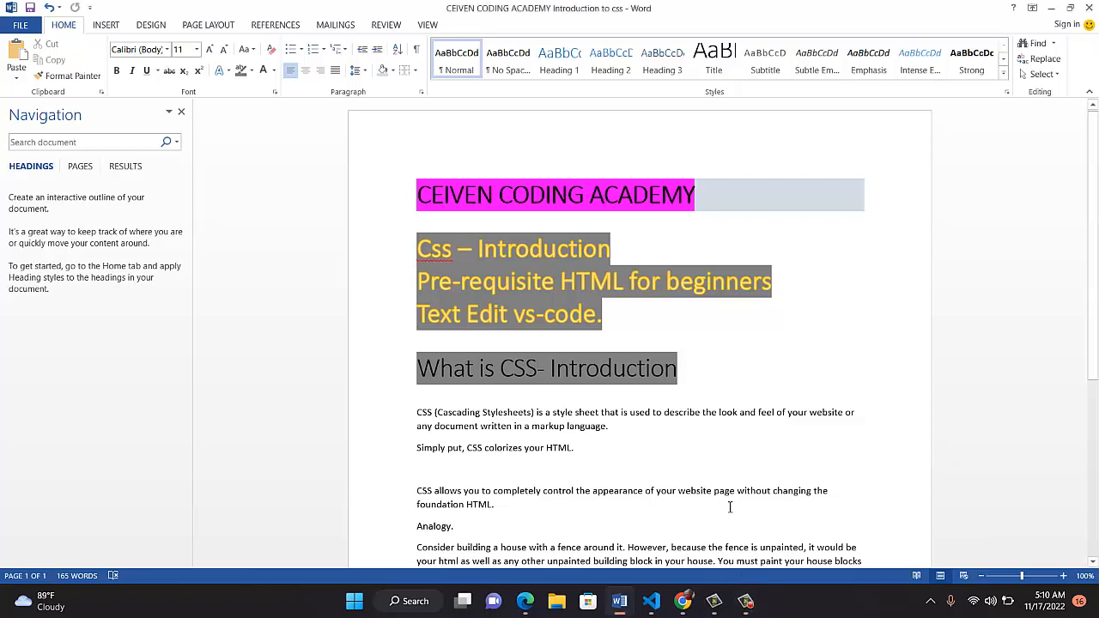
mouse_move(801, 539)
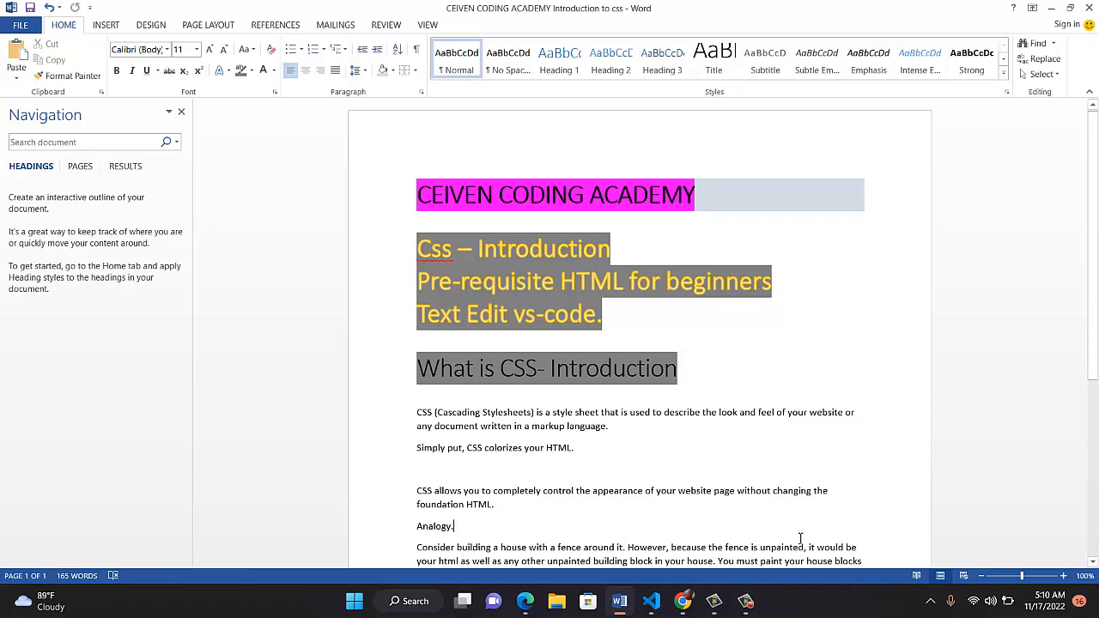
- Add an empty line after 'It provides you with beauty.' before the three-ways paragraph
scroll("down", 3)
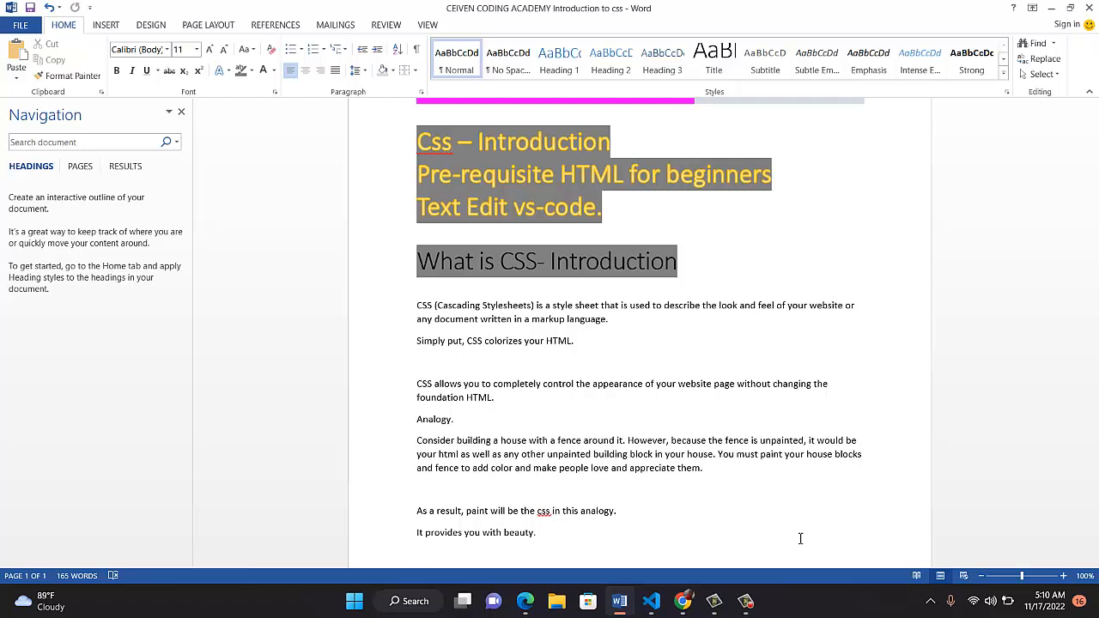
key("enter")
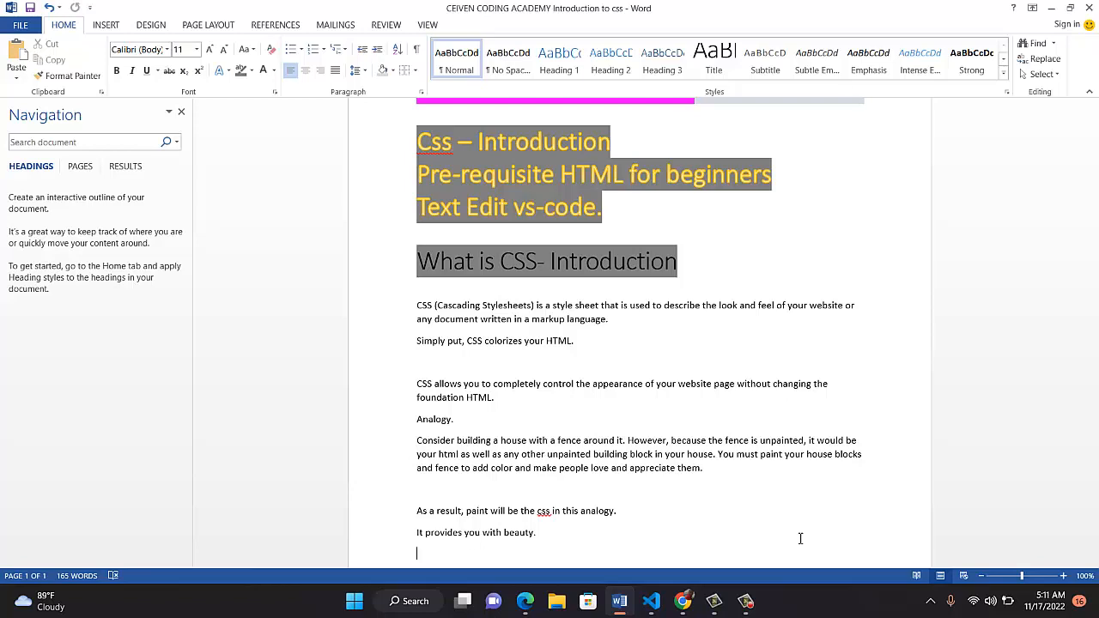
scroll("down", 3)
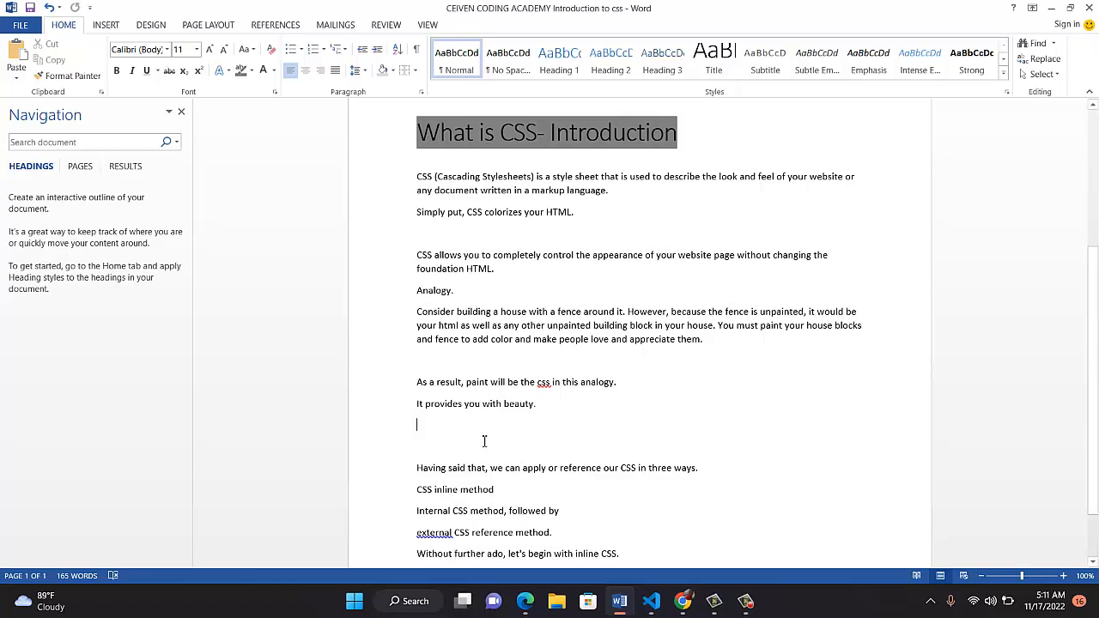
- Draft 'H1' and an '<h1 style>heading' inline-style example on the blank lines
type("h")
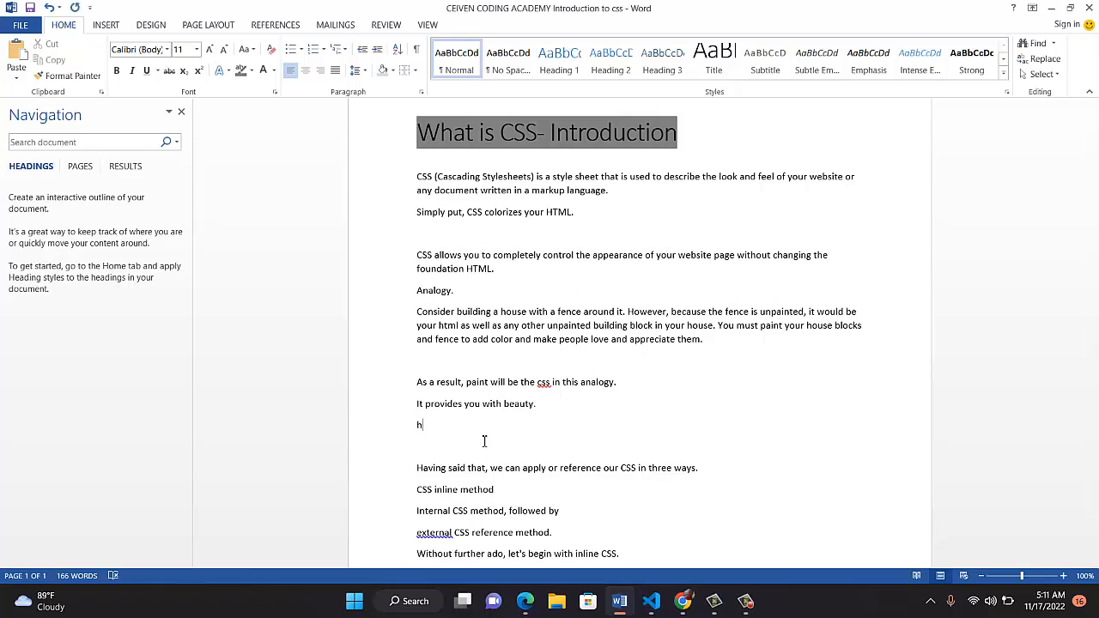
type("1")
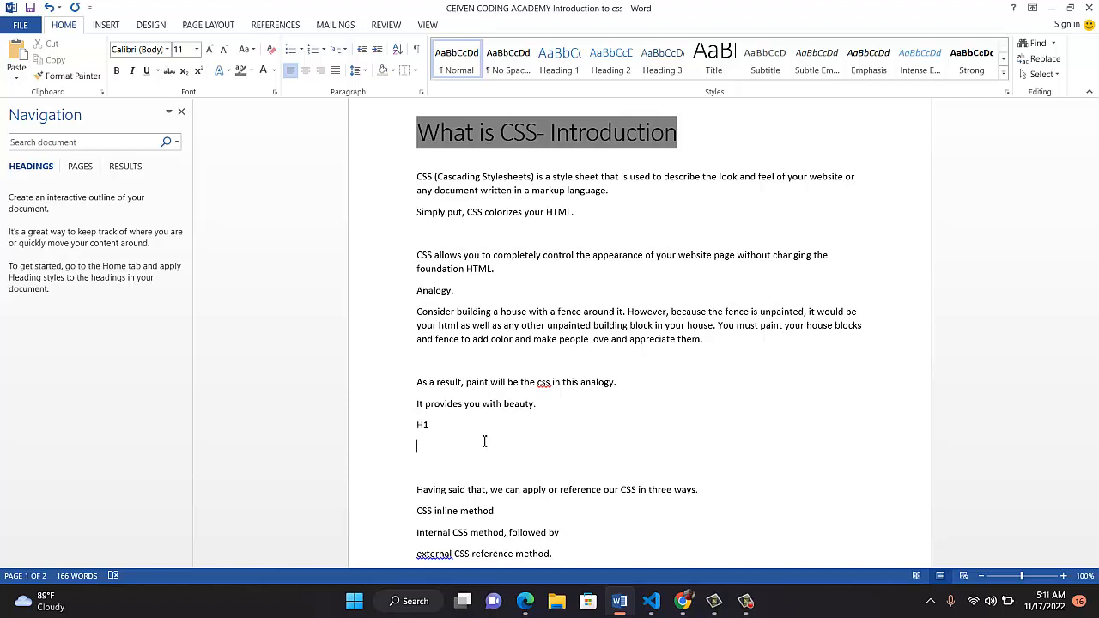
type("<h")
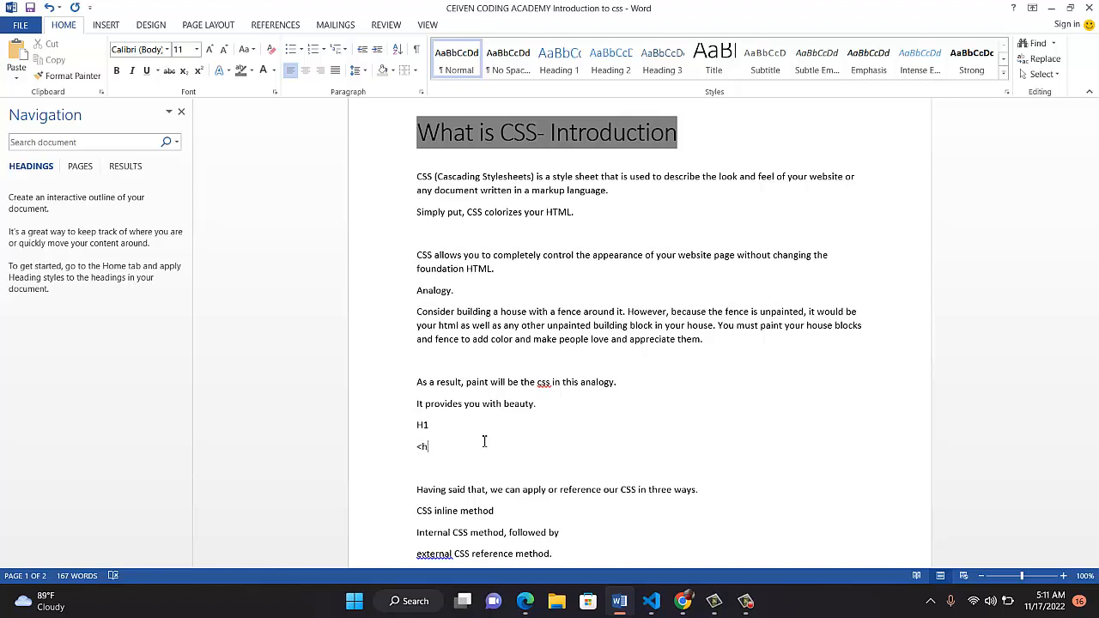
type("1 st")
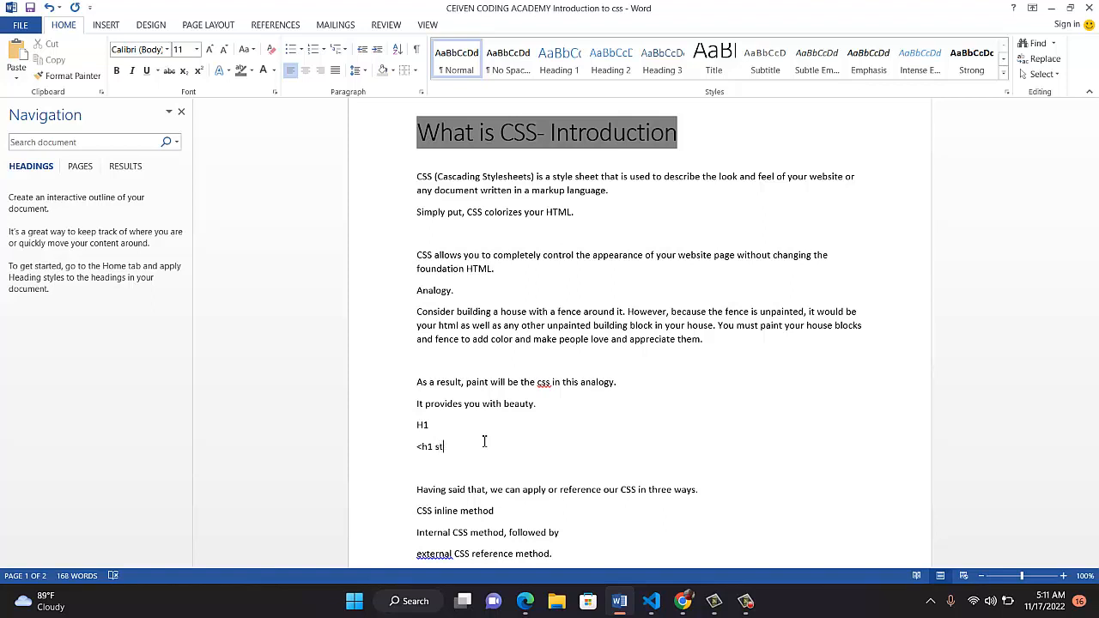
type("yle")
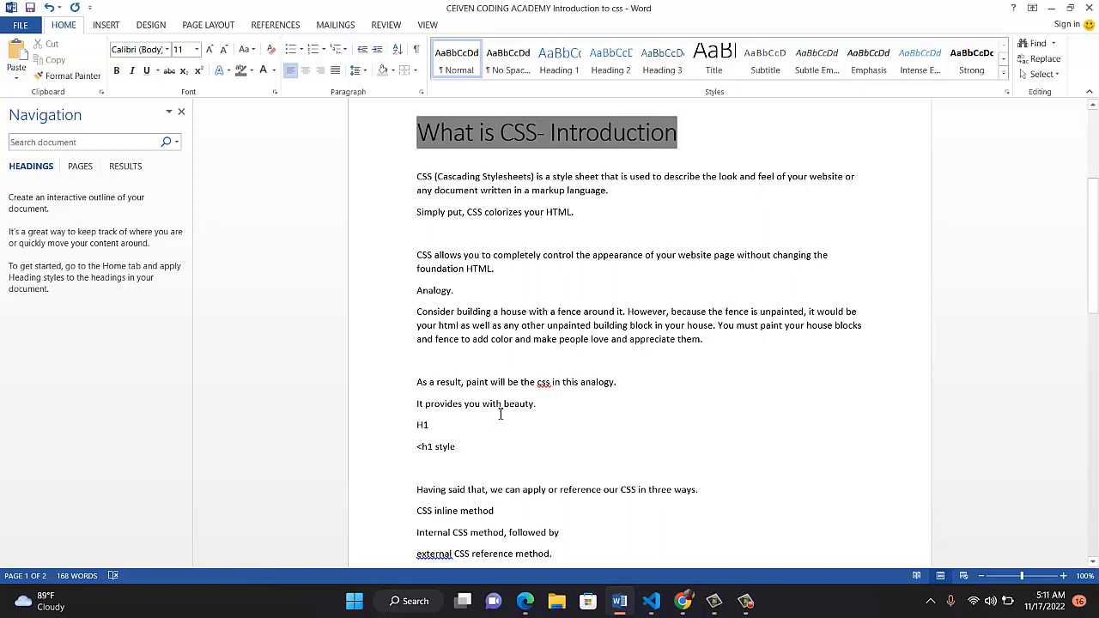
mouse_move(462, 451)
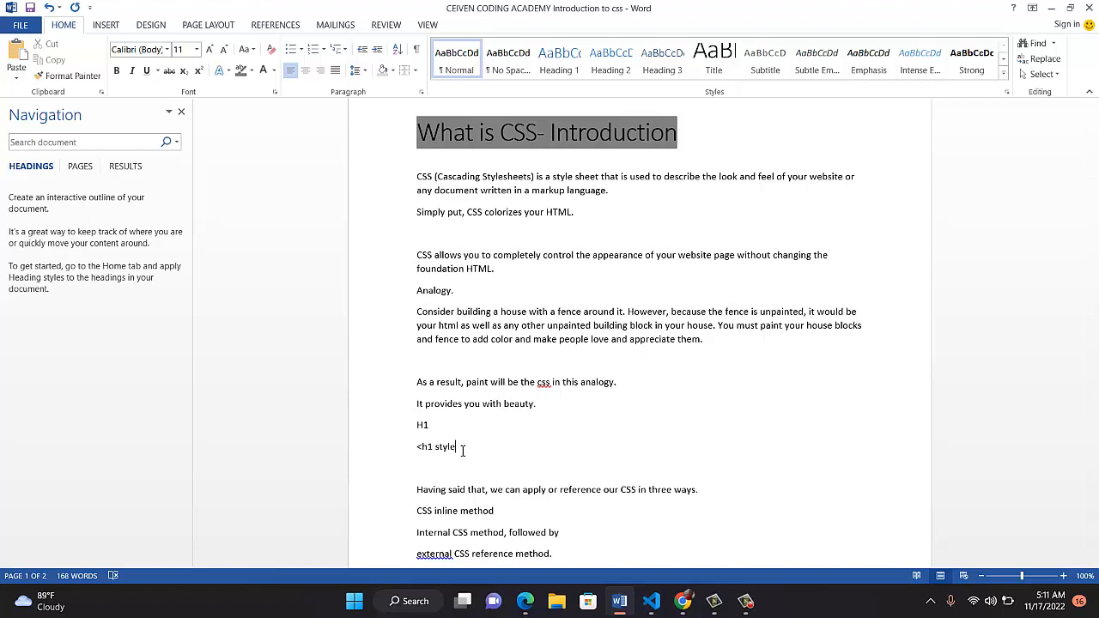
type(">")
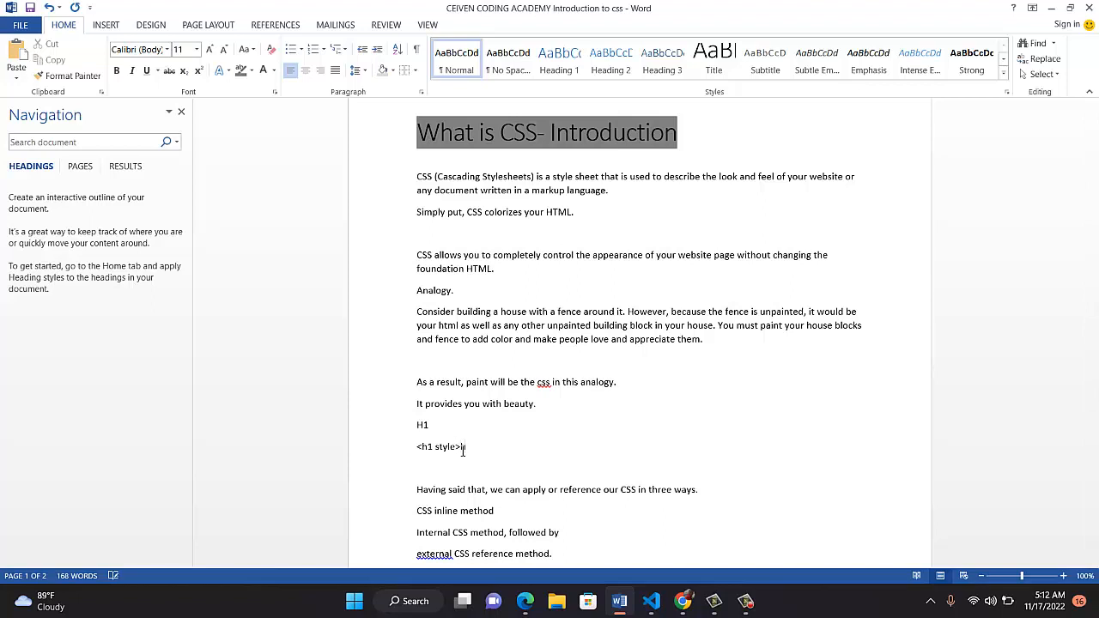
type("headi")
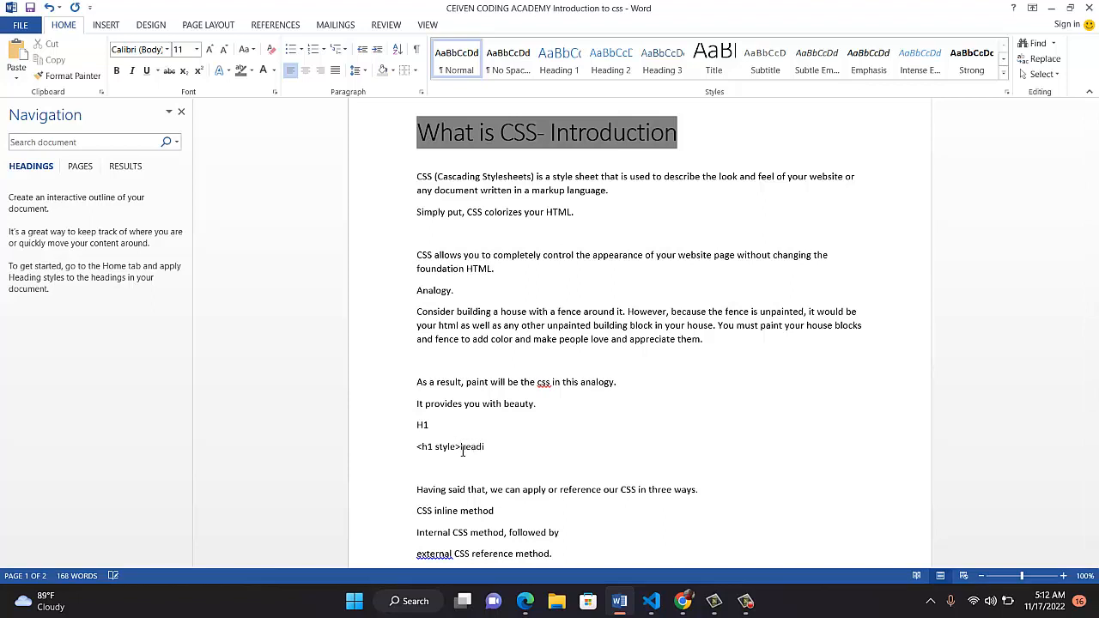
type("heading")
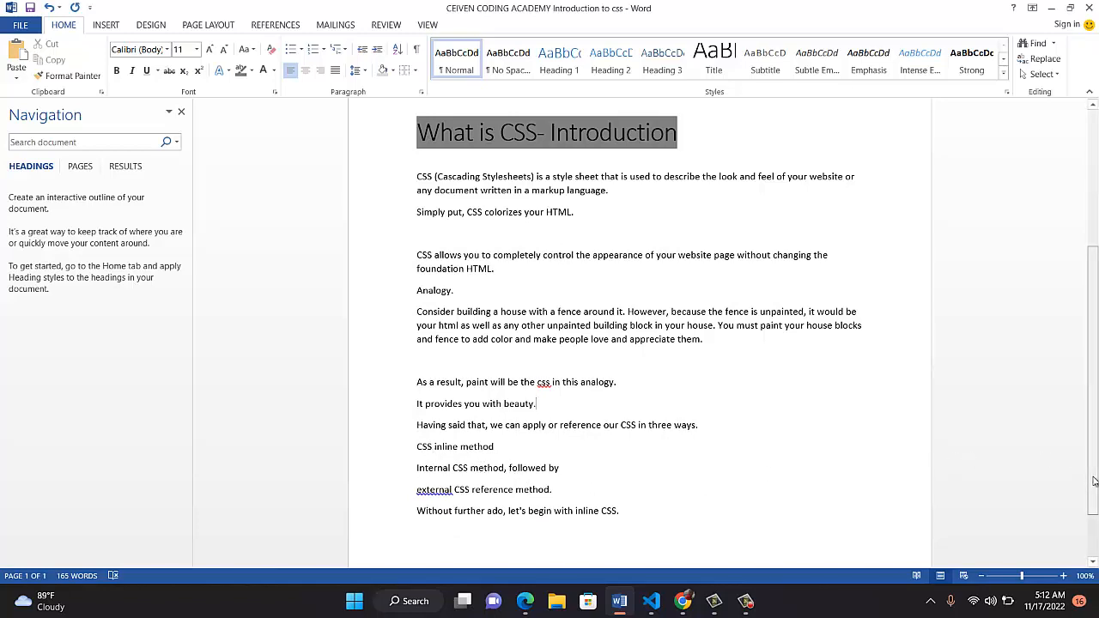
scroll("down", 3)
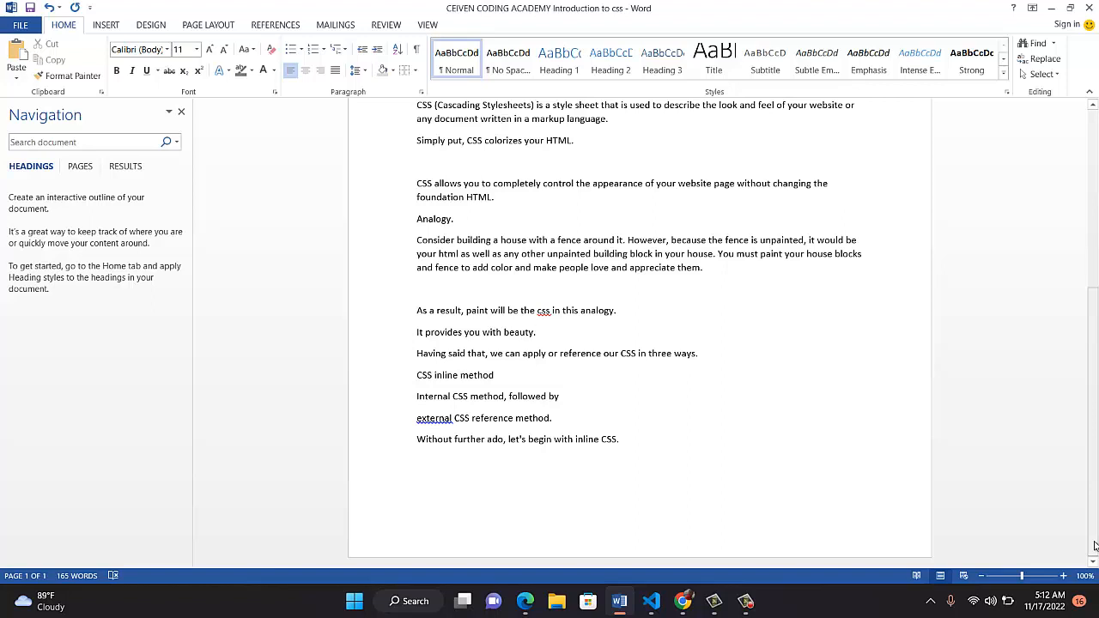
left_click(536, 333)
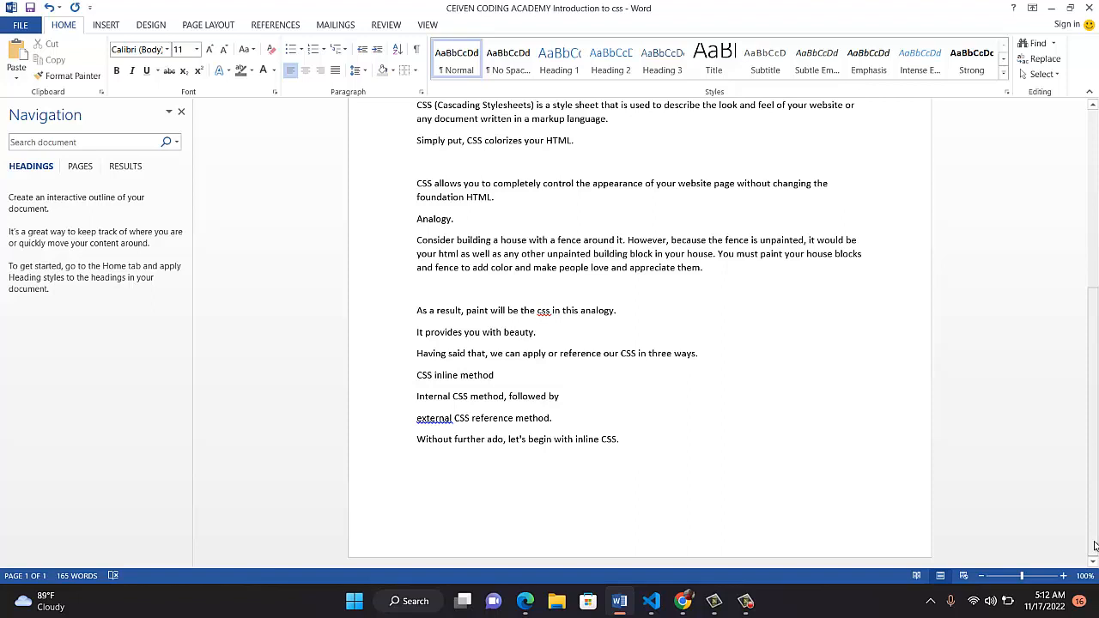
left_click(537, 332)
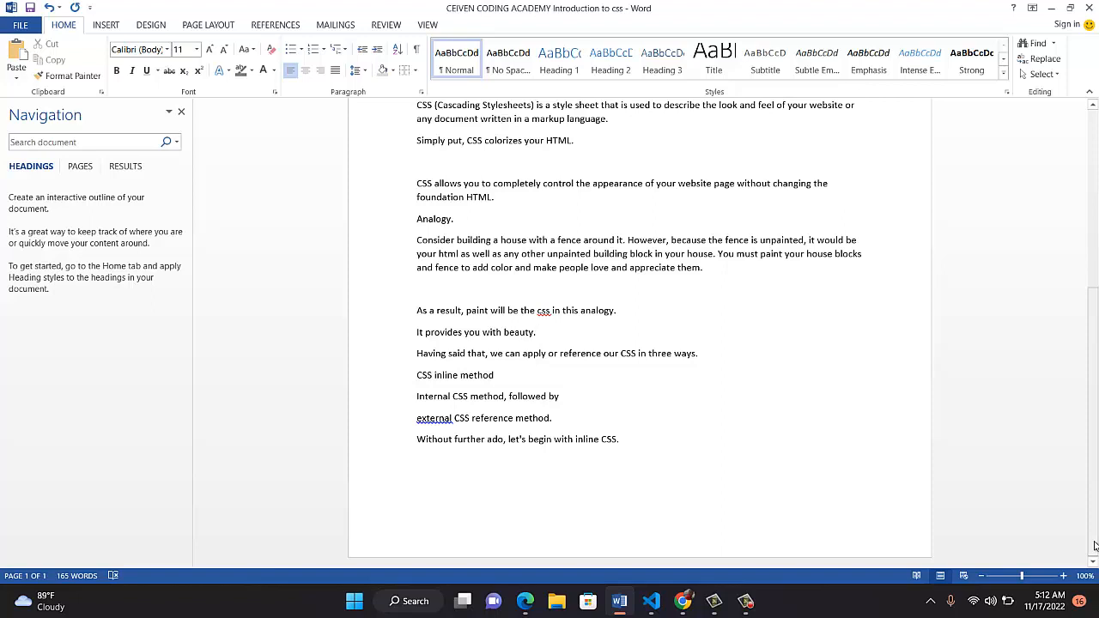
left_click(536, 333)
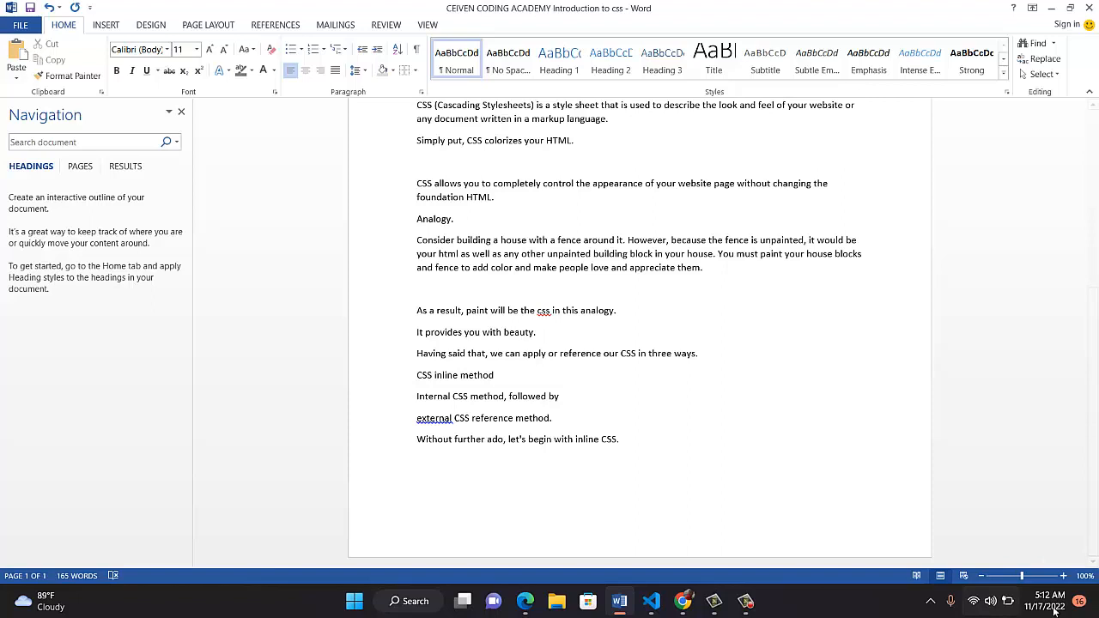
left_click(683, 600)
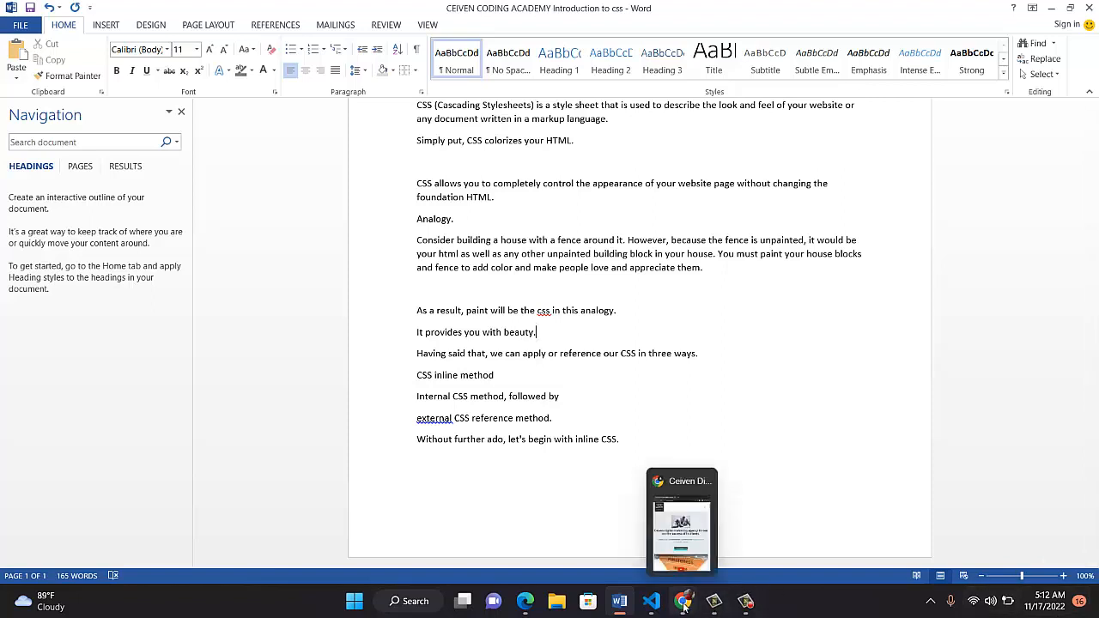